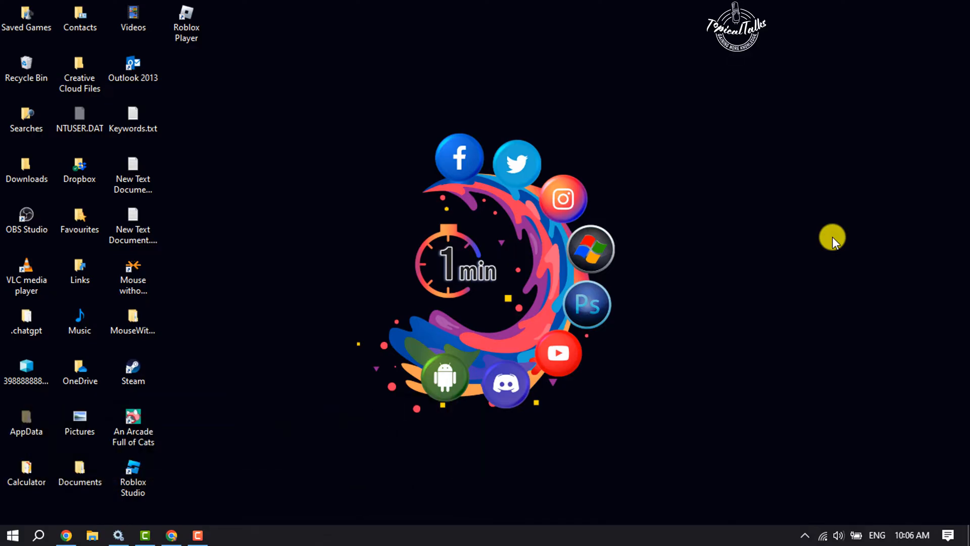
pyautogui.moveTo(825, 170)
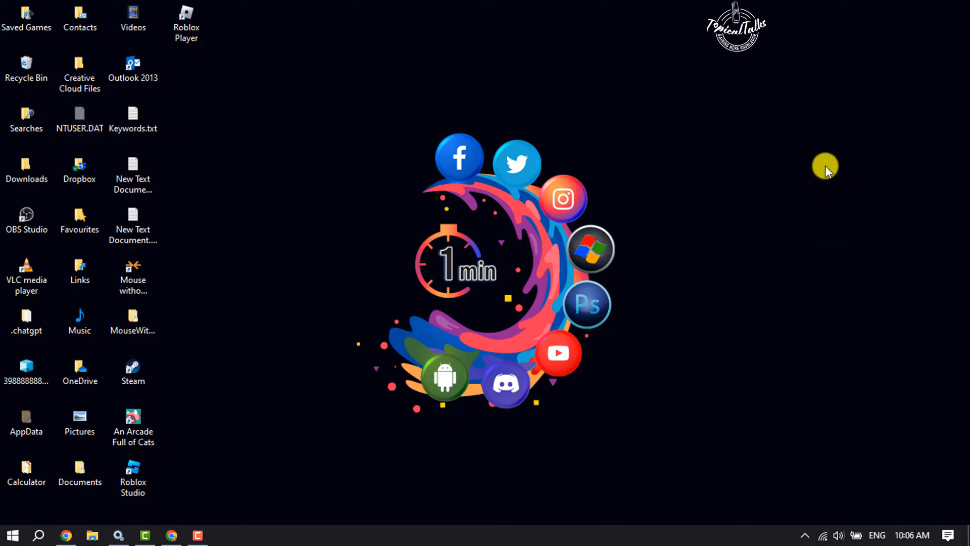
pyautogui.moveTo(663, 231)
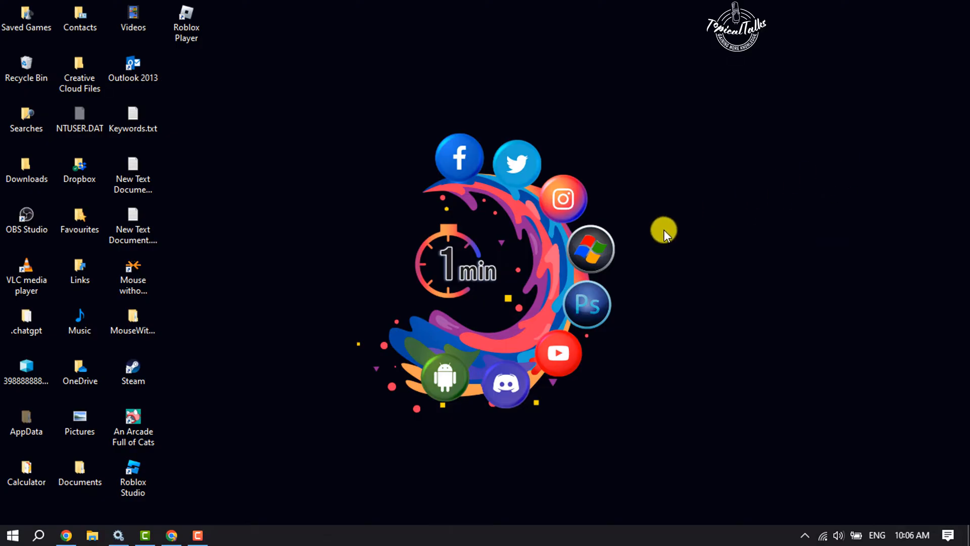
# Search Windows for 'roblox Studio' and bring up options on the Roblox Player result.
pyautogui.click(39, 535)
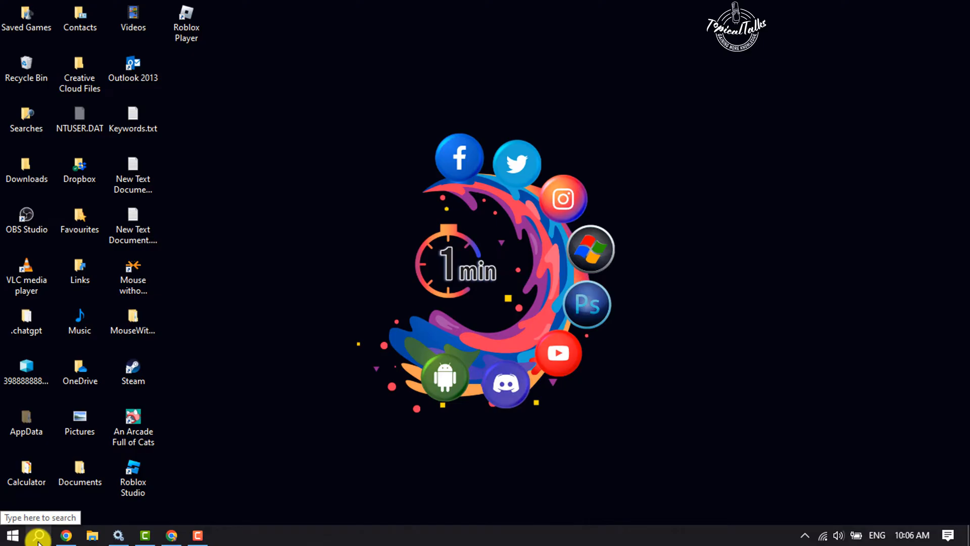
pyautogui.click(37, 536)
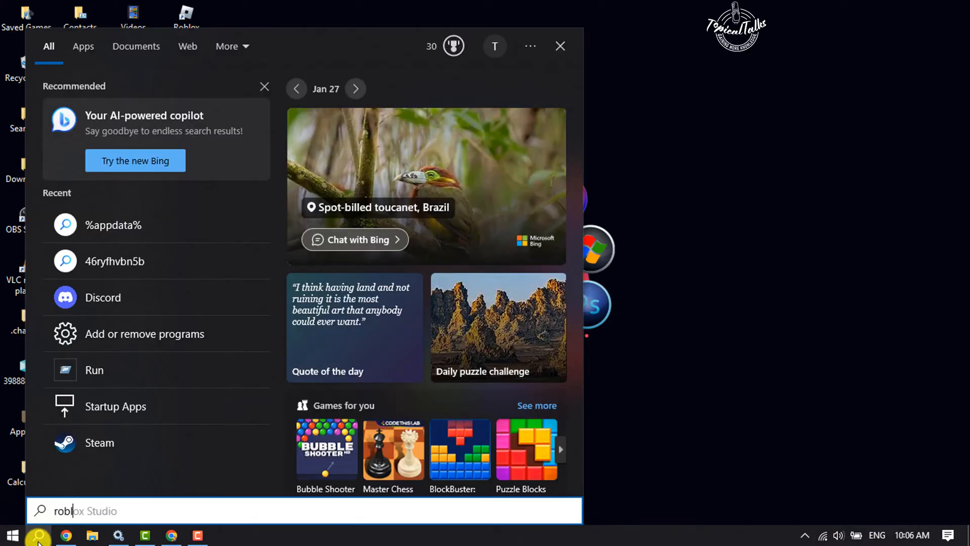
pyautogui.write('roblox Studio')
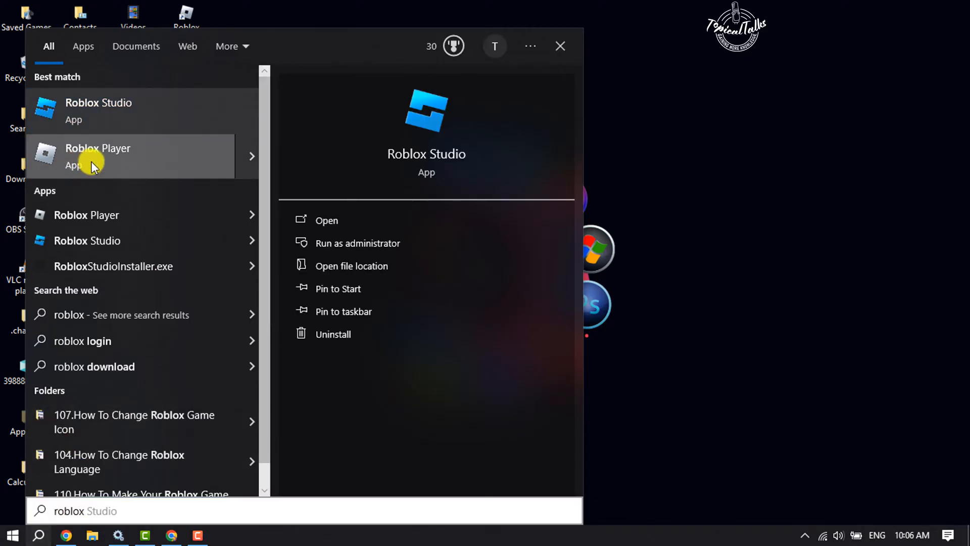
pyautogui.rightClick(93, 155)
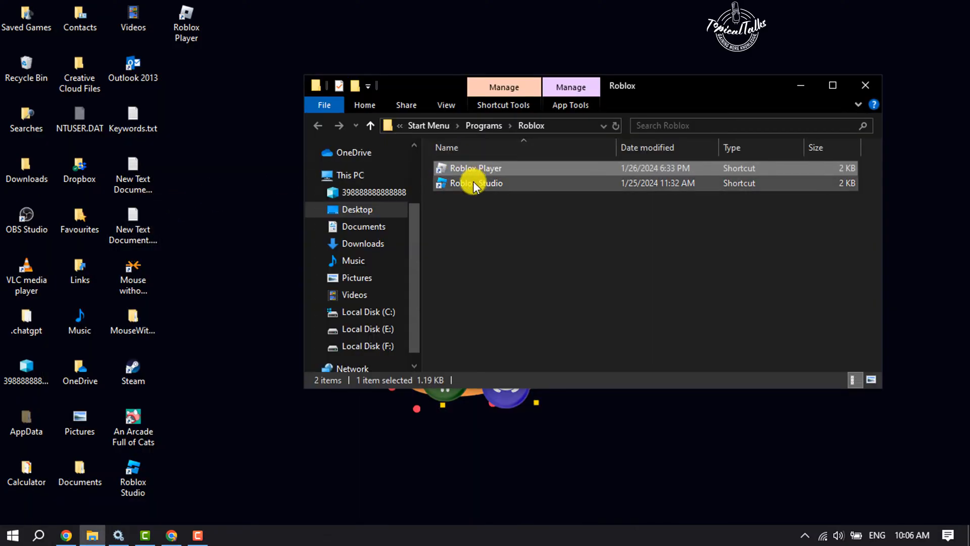
pyautogui.moveTo(476, 170)
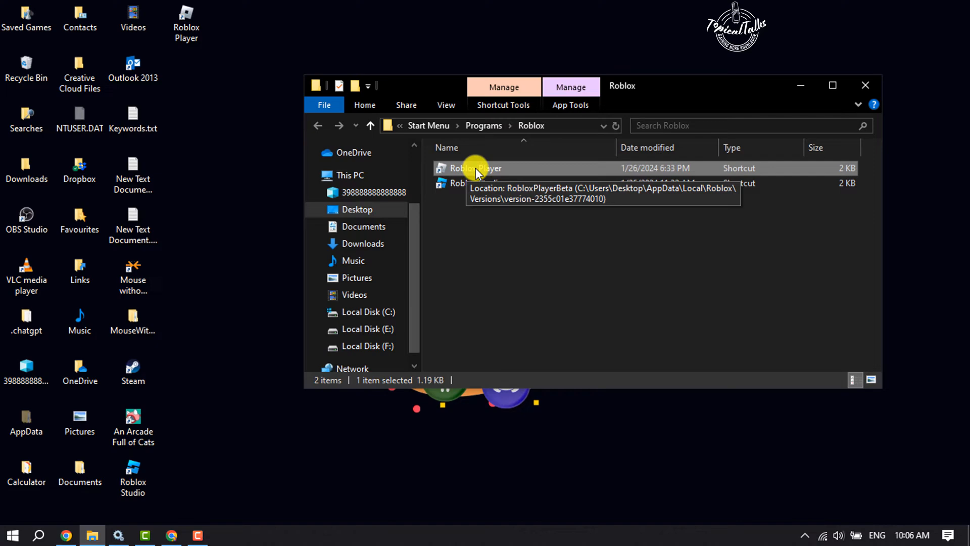
# Go to the file location of the Roblox Player shortcut, the version folder with RobloxPlayerBeta.exe.
pyautogui.rightClick(474, 168)
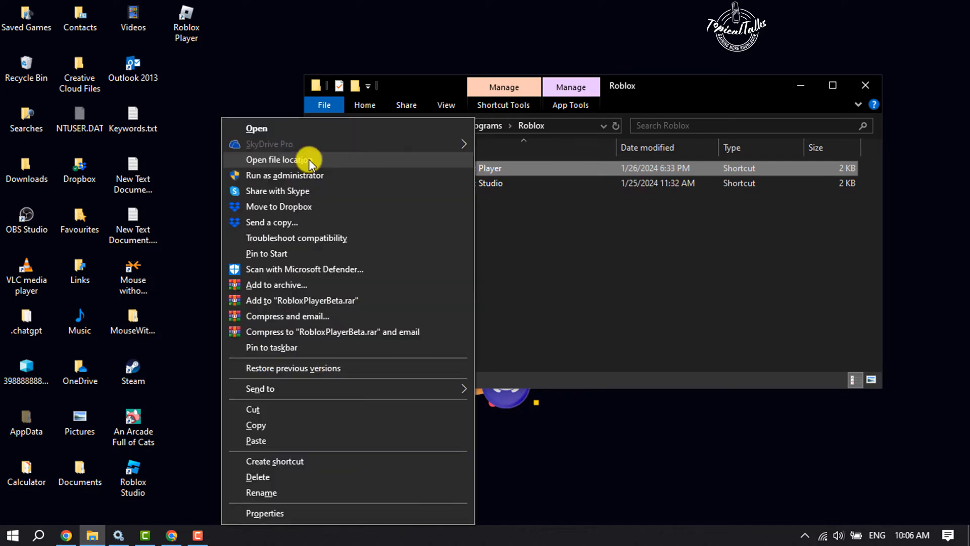
pyautogui.click(277, 159)
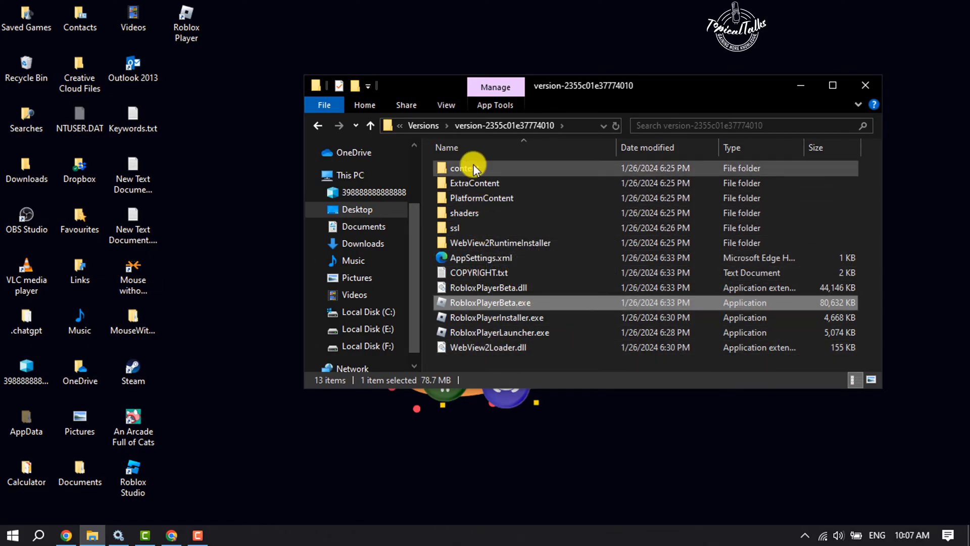
# Enter content then textures and select ArrowCursor.png among the cursor images.
pyautogui.doubleClick(458, 168)
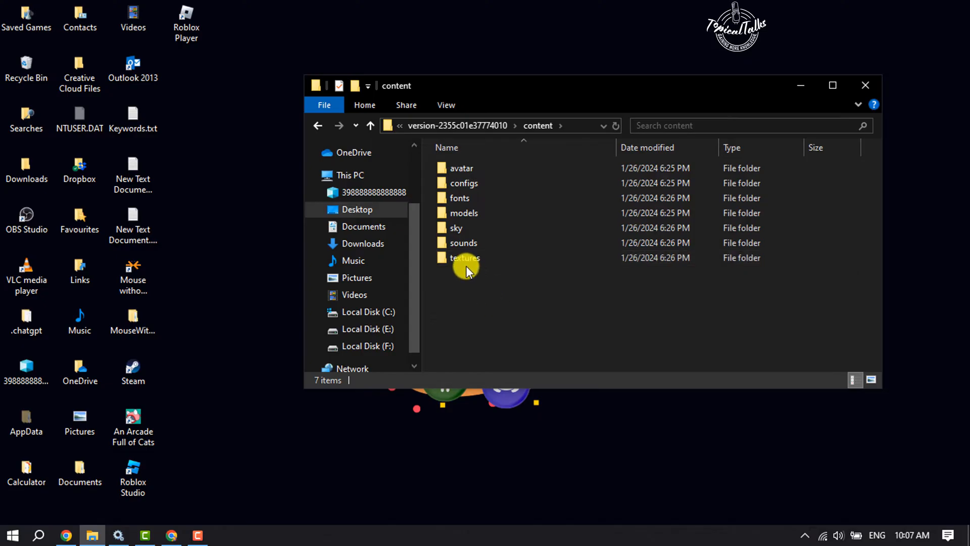
pyautogui.moveTo(463, 258)
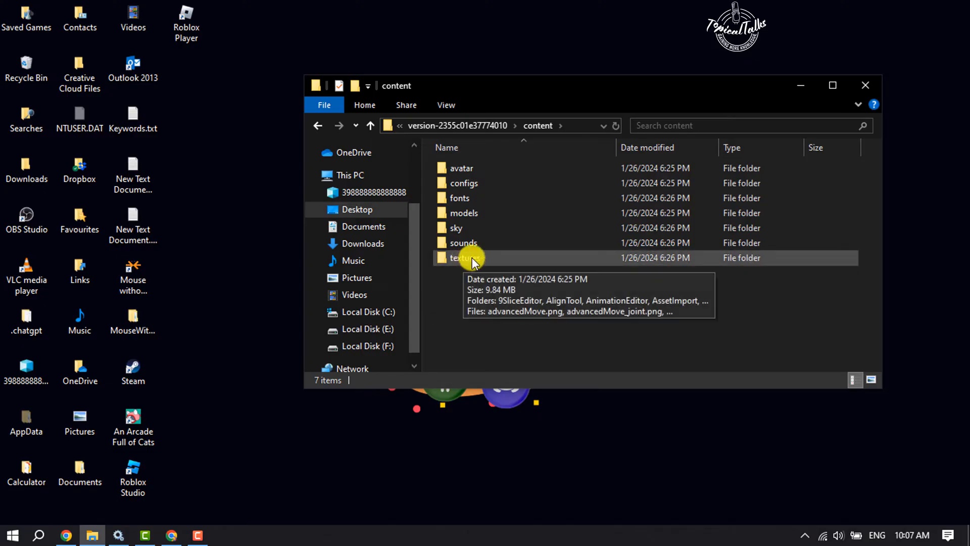
pyautogui.doubleClick(464, 257)
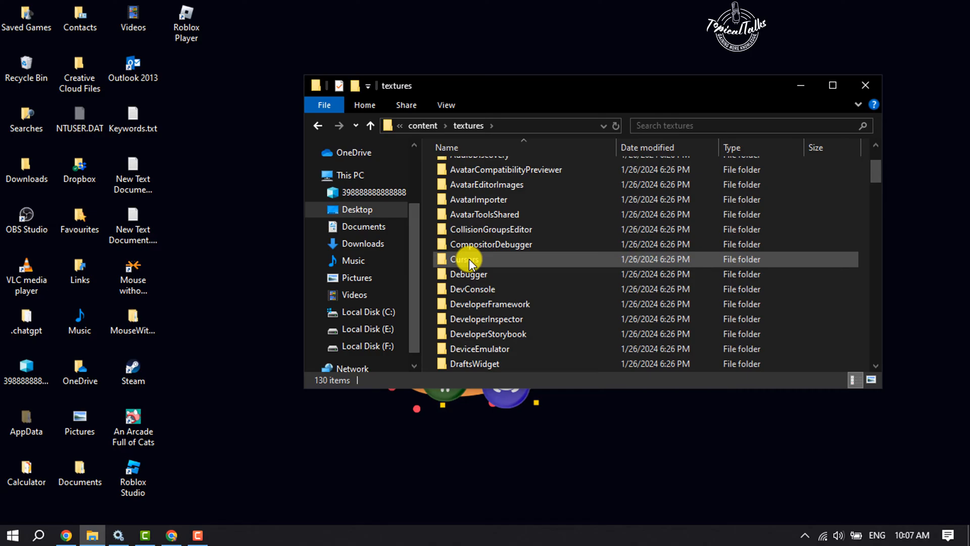
pyautogui.scroll(-3)
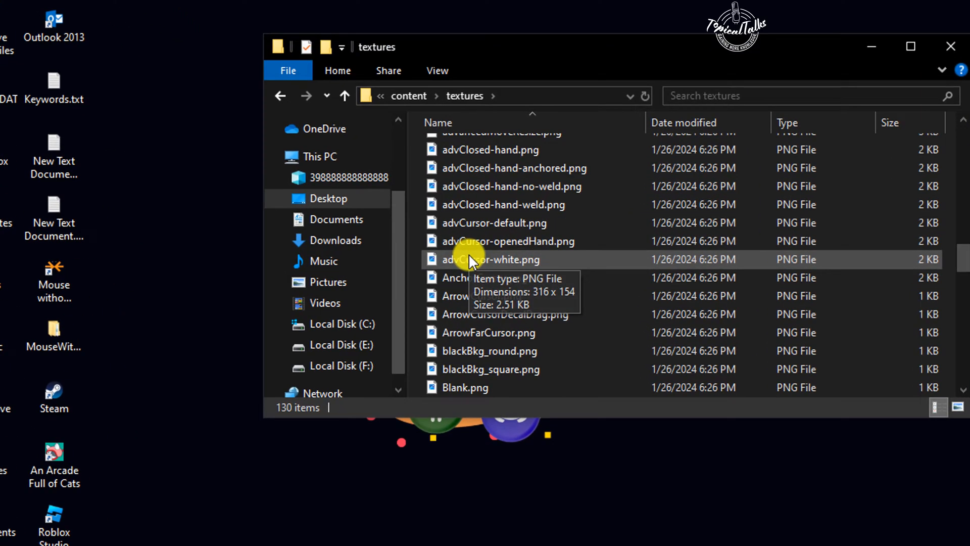
pyautogui.click(483, 296)
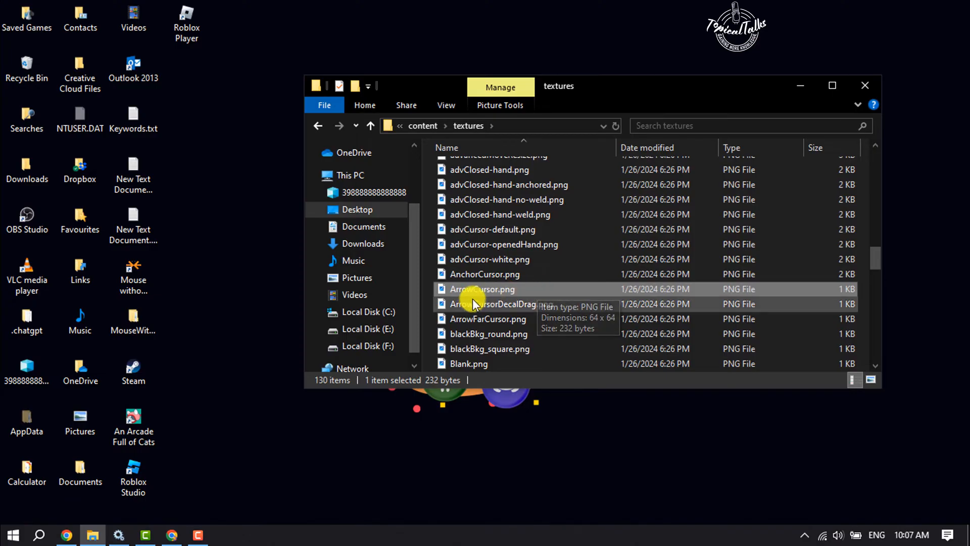
# Add ArrowFarCursor.png to the selection alongside ArrowCursor.png.
pyautogui.click(488, 319)
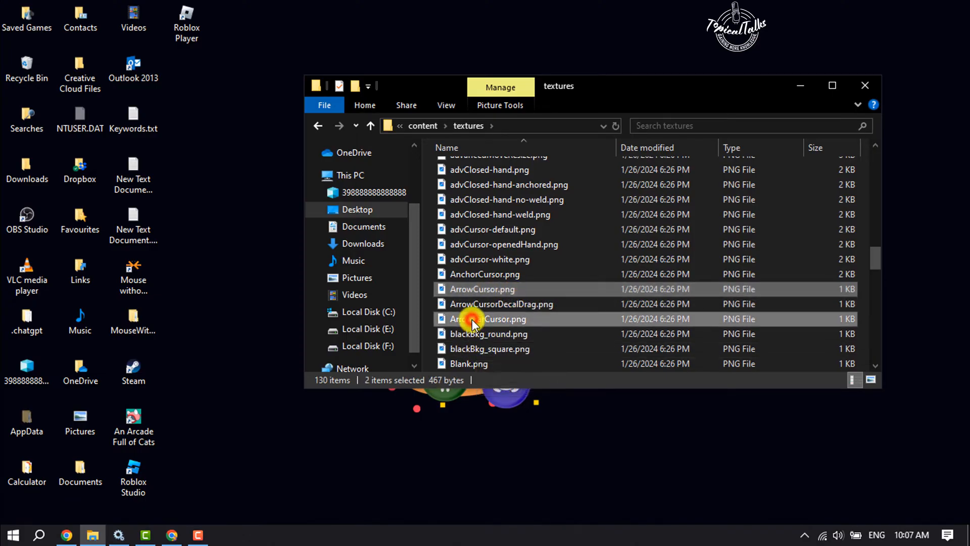
pyautogui.moveTo(649, 348)
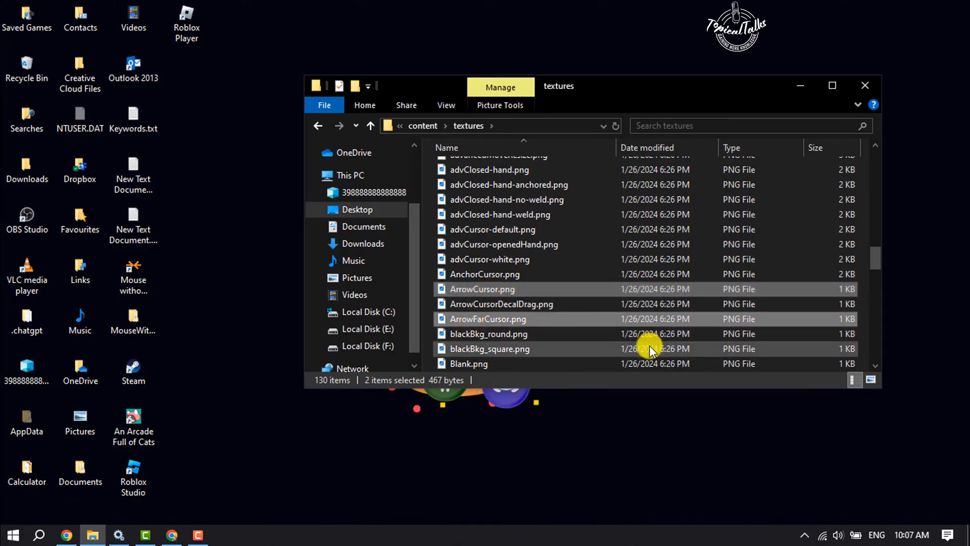
pyautogui.moveTo(495, 303)
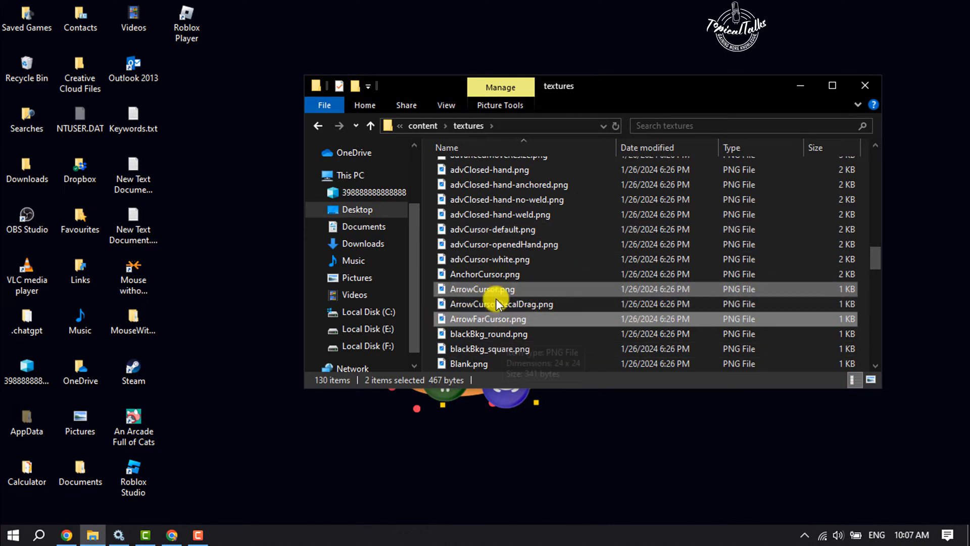
pyautogui.moveTo(885, 257)
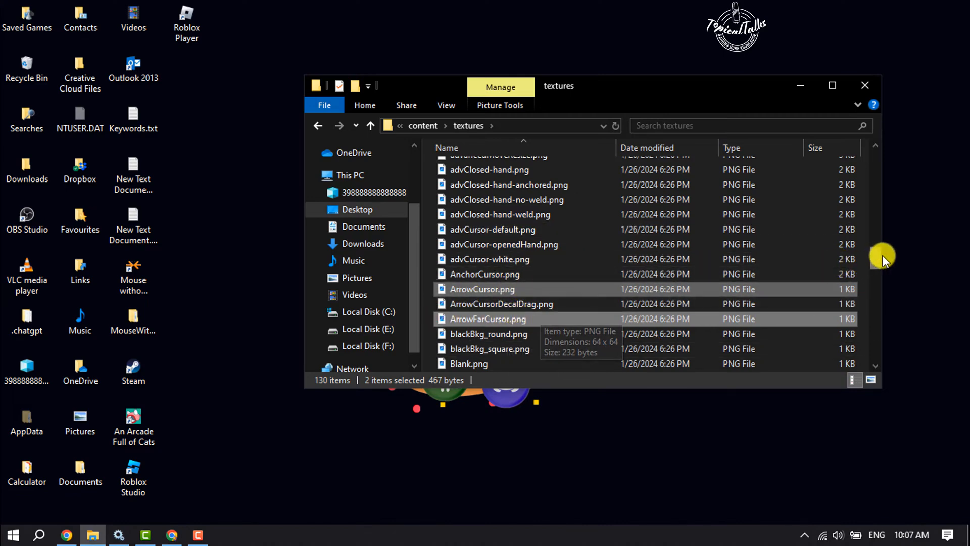
# Enter the Cursors folder and then its KeyboardMouse subfolder.
pyautogui.scroll(3)
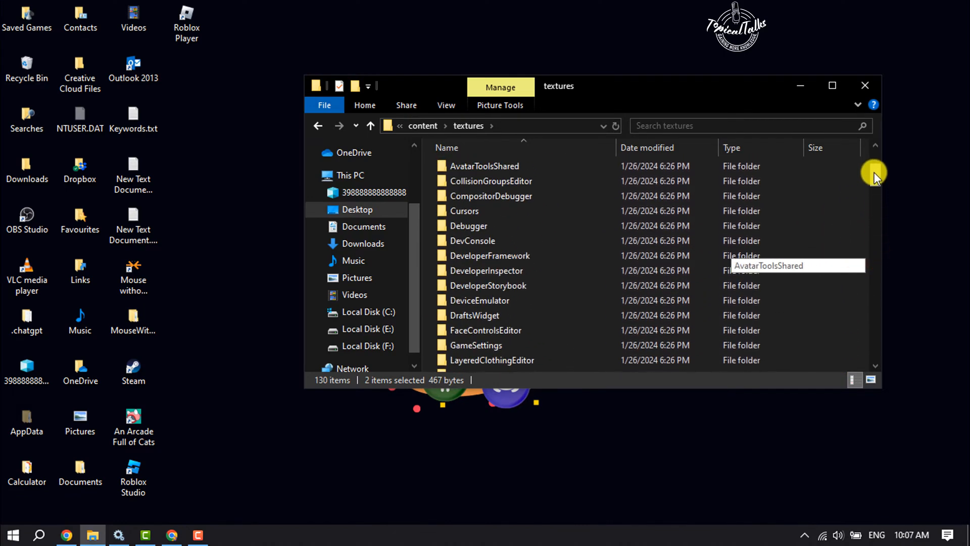
pyautogui.scroll(3)
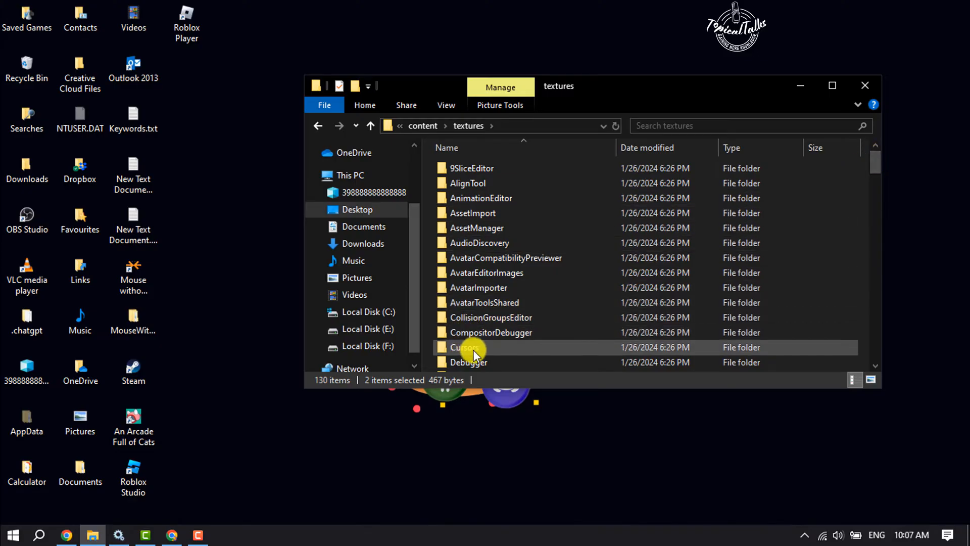
pyautogui.doubleClick(464, 346)
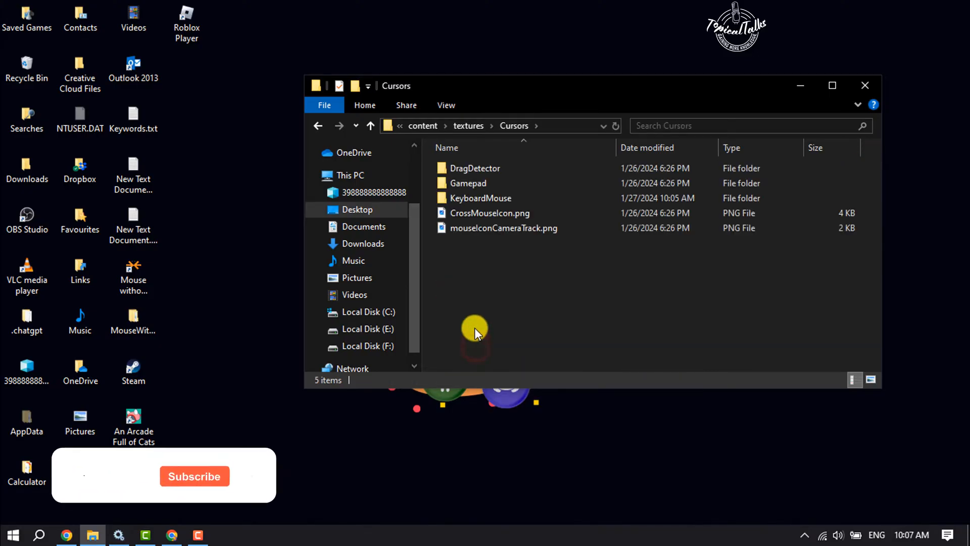
pyautogui.click(480, 198)
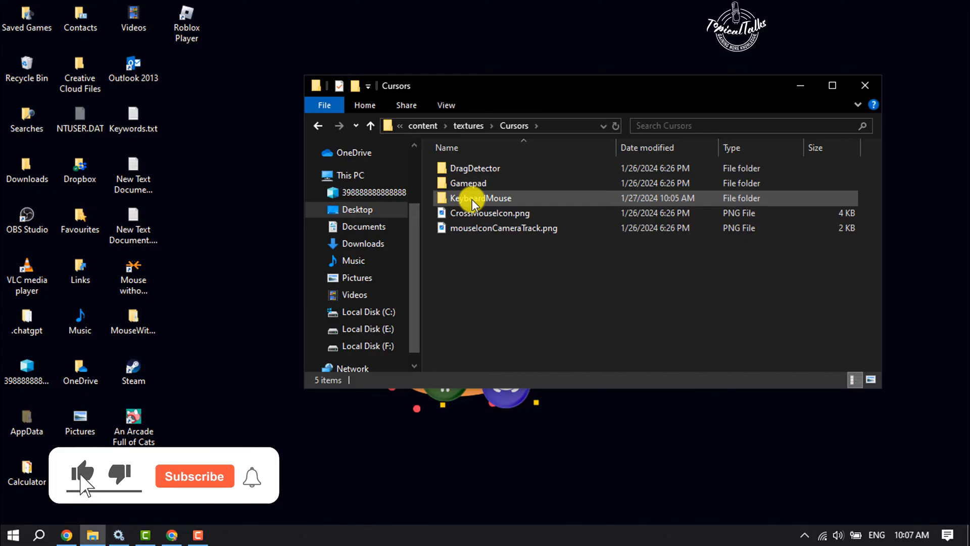
pyautogui.doubleClick(479, 198)
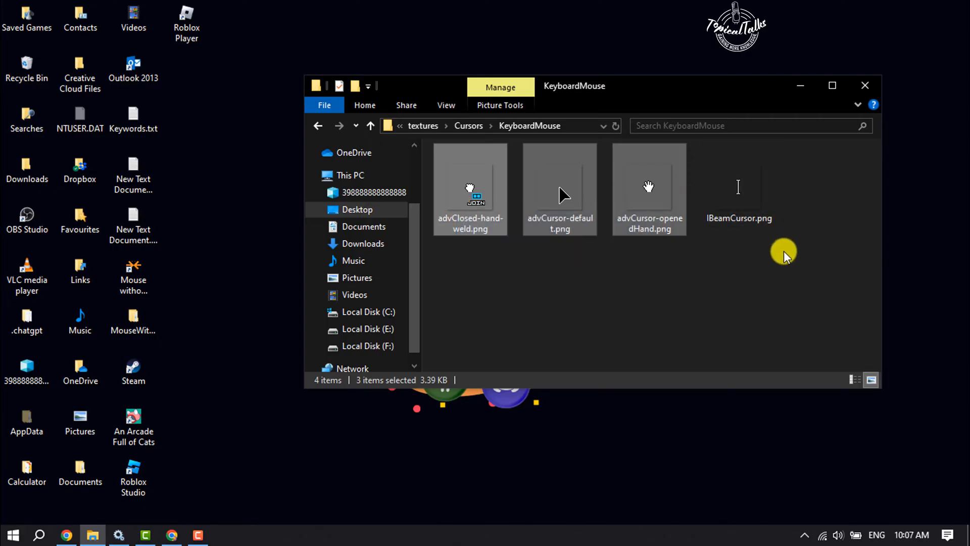
pyautogui.moveTo(510, 326)
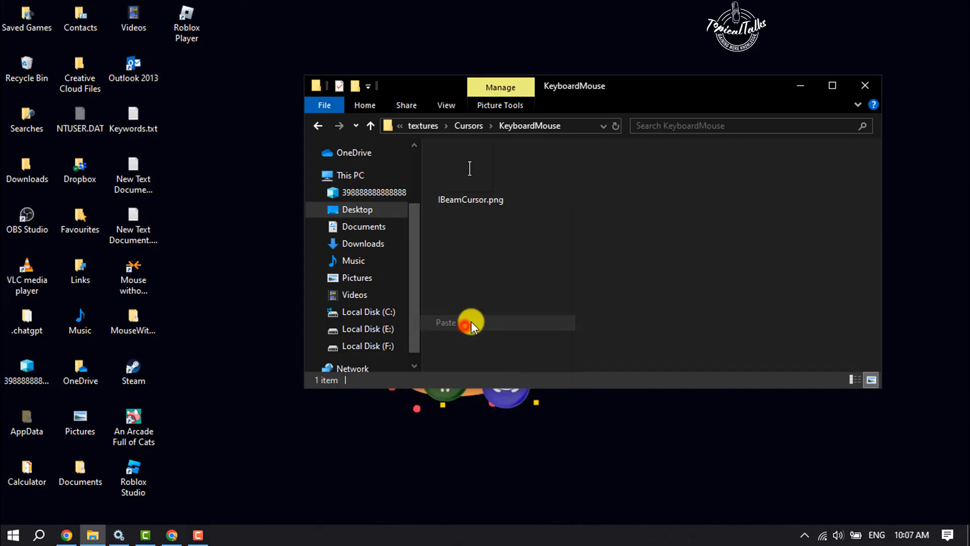
# Paste ArrowCursor.png and ArrowFarCursor.png into KeyboardMouse beside IBeamCursor.png.
pyautogui.click(444, 322)
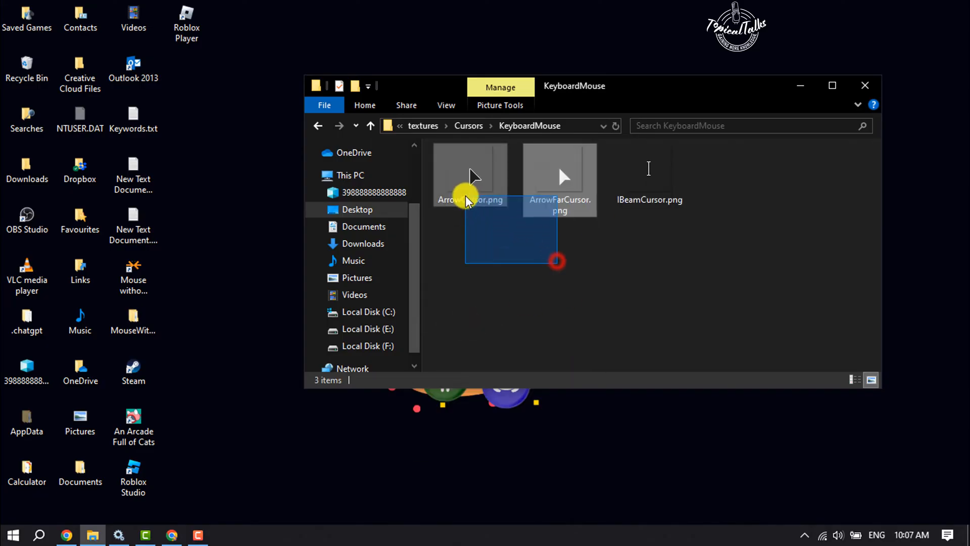